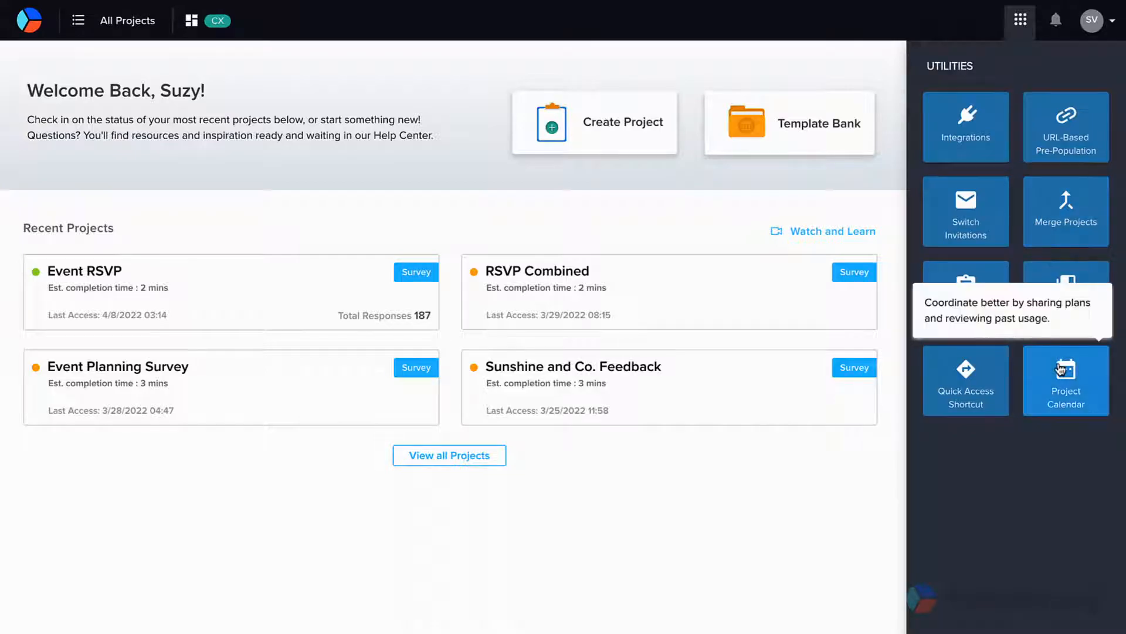
Open Project Calendar from the Utilities panel to view the two planned projects
left_click(1065, 380)
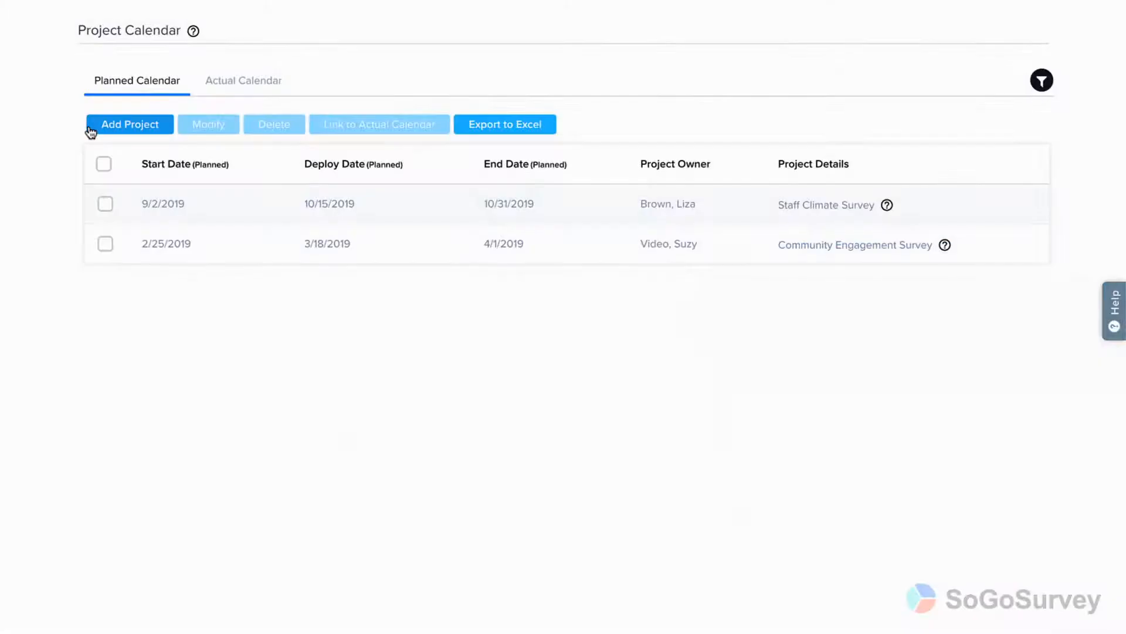
Add PD Interest Survey to the planned calendar for 4/13–4/15/2022 and submit
left_click(129, 123)
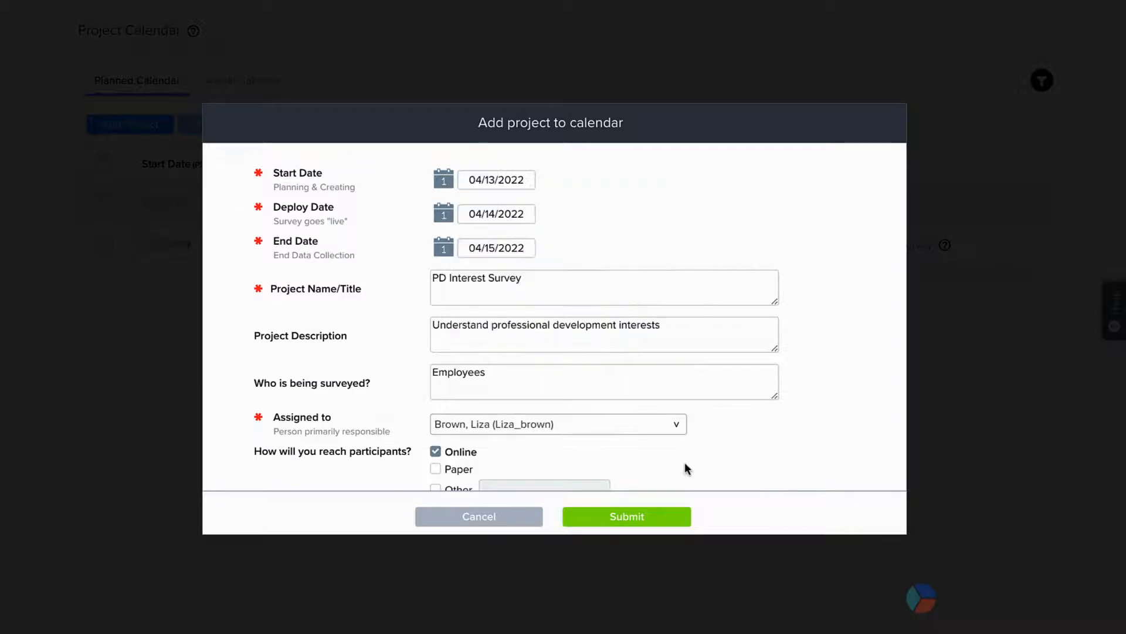
scroll("down", 3)
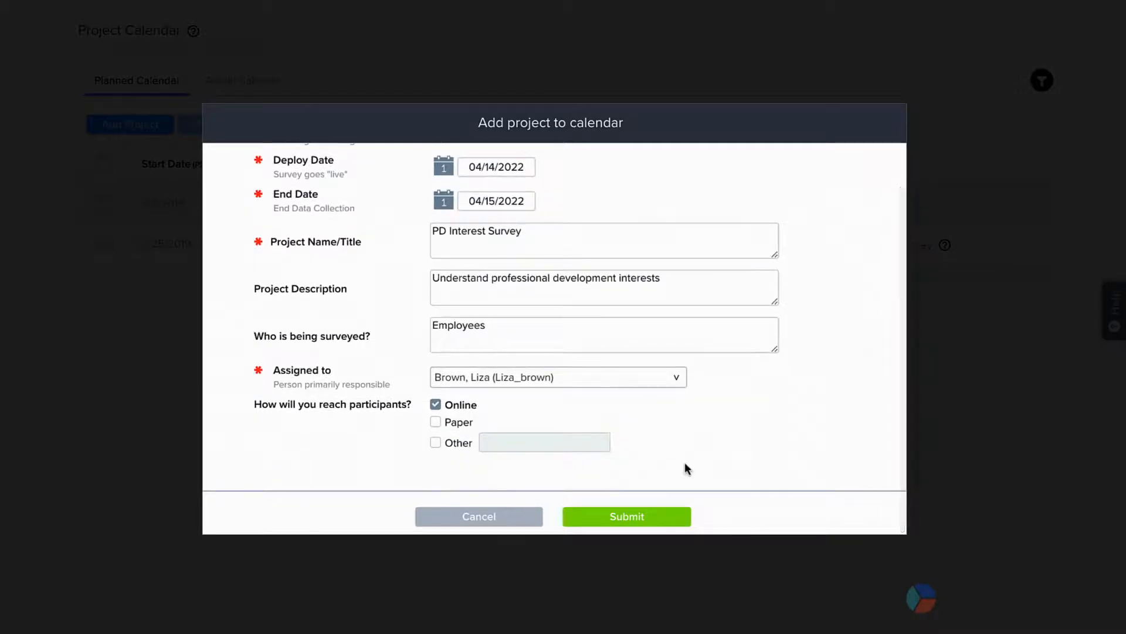
left_click(627, 517)
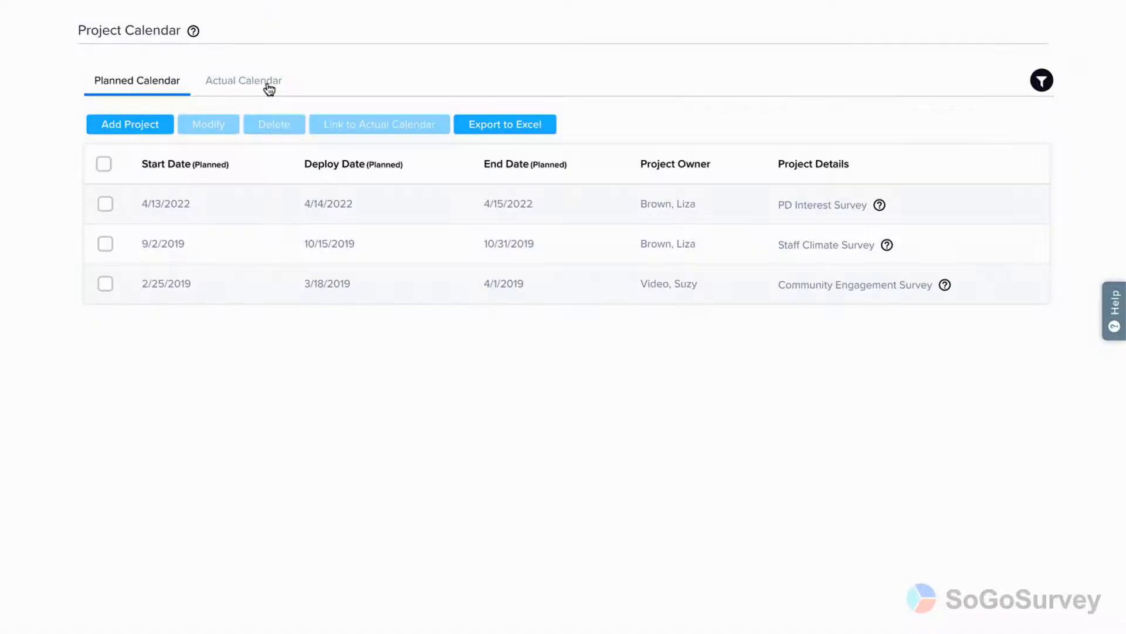
Scroll through the Actual Calendar's survey list with deploy dates, end dates, owners and status
left_click(245, 80)
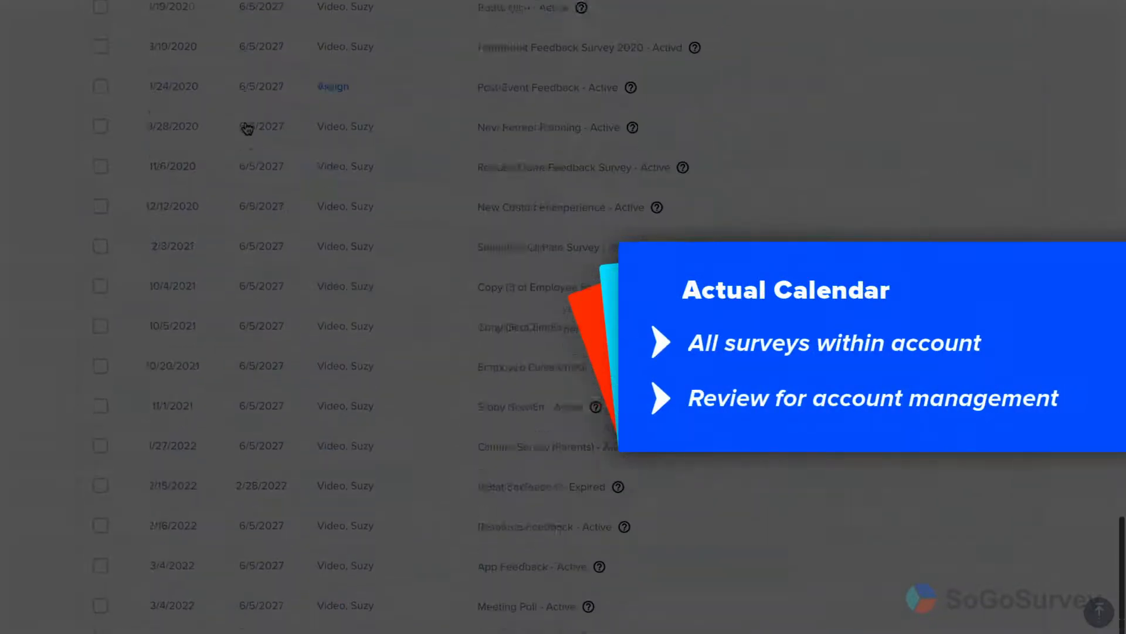
scroll("down", 3)
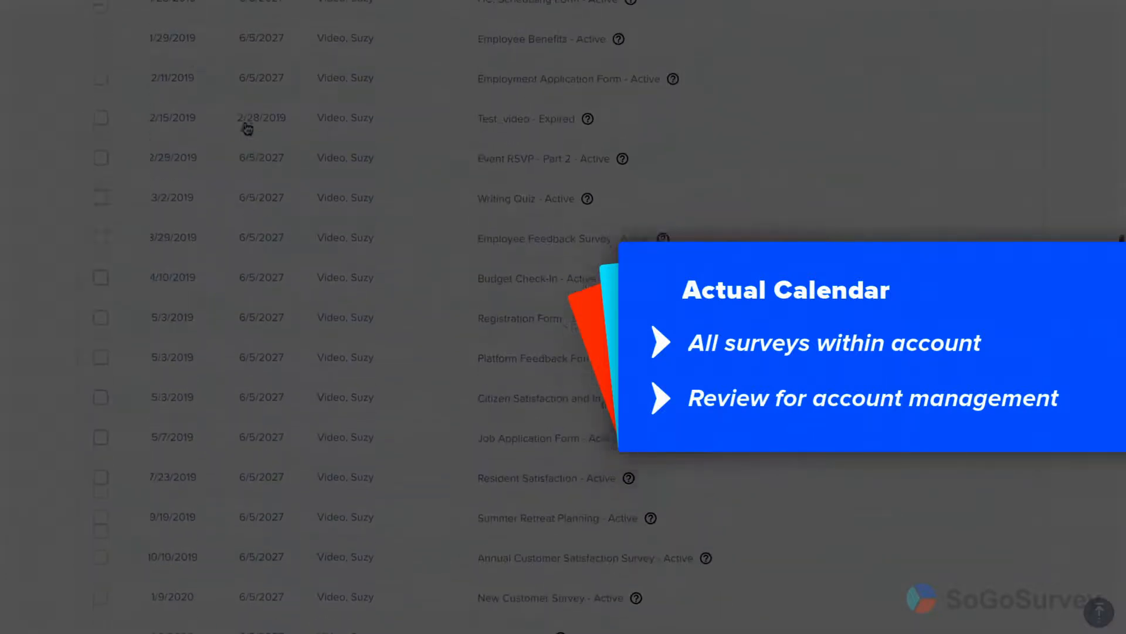
scroll("up", 3)
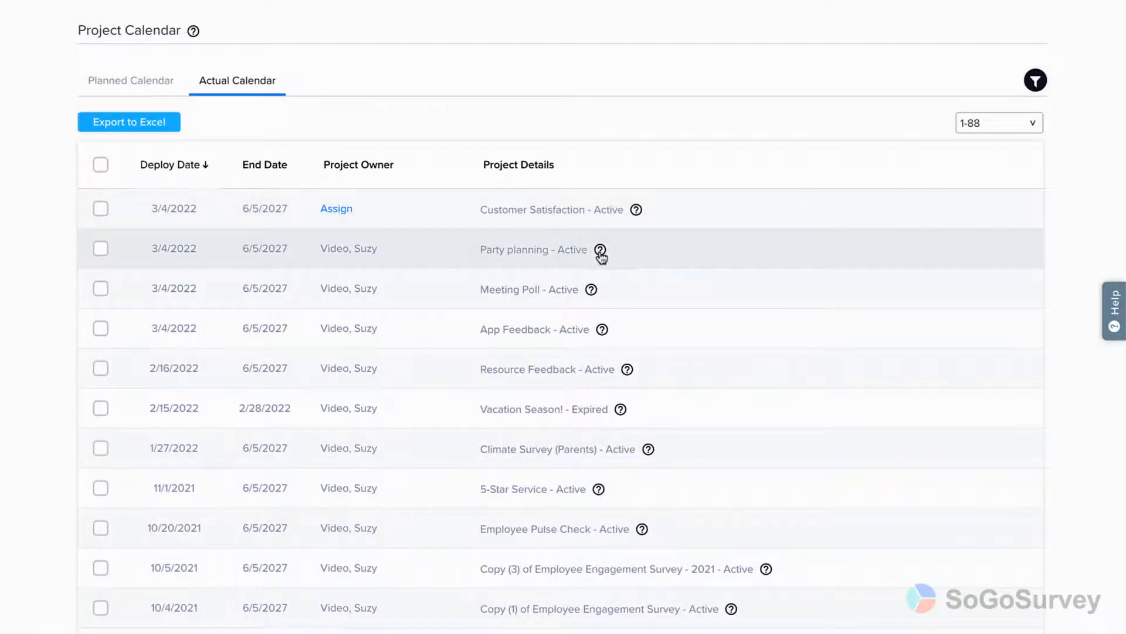
View the Party planning survey's project details, then close the popup
left_click(599, 250)
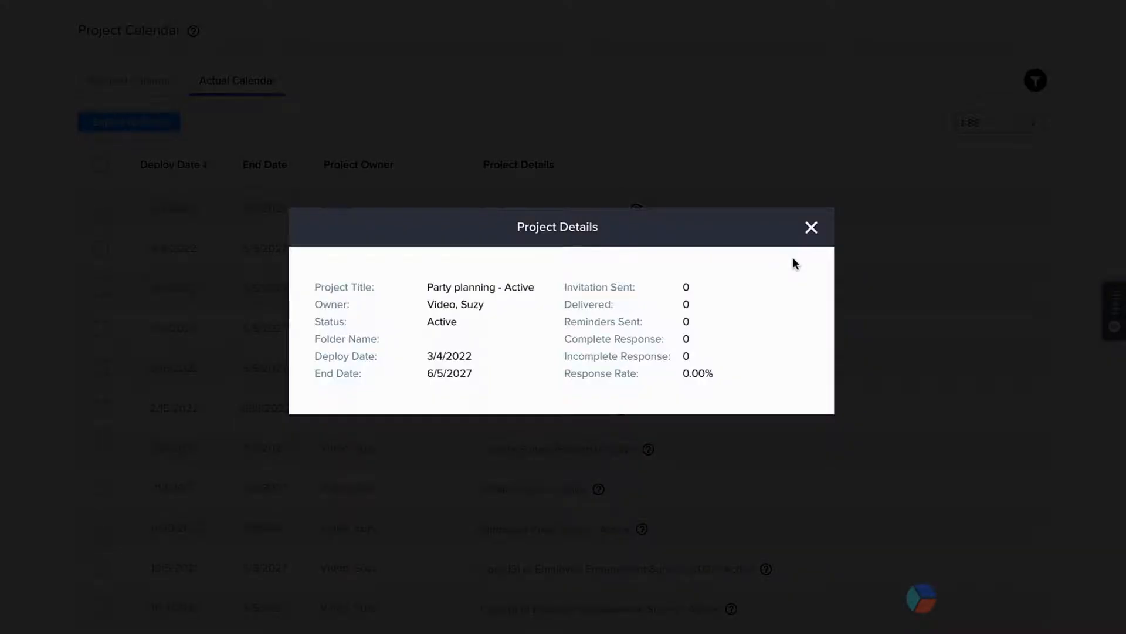
left_click(811, 227)
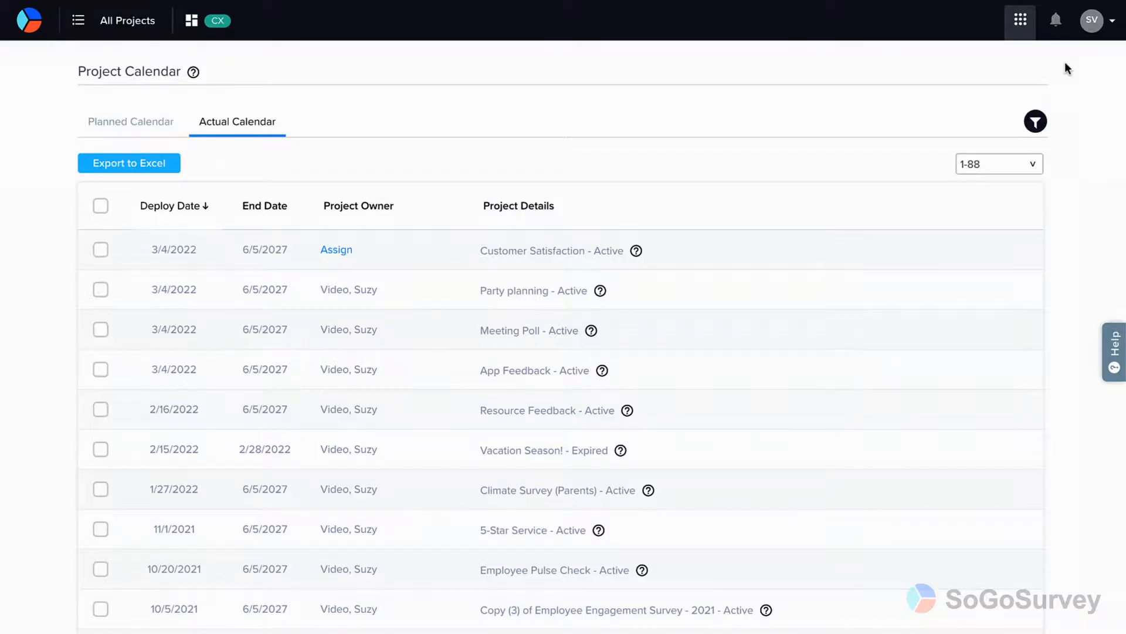
left_click(129, 163)
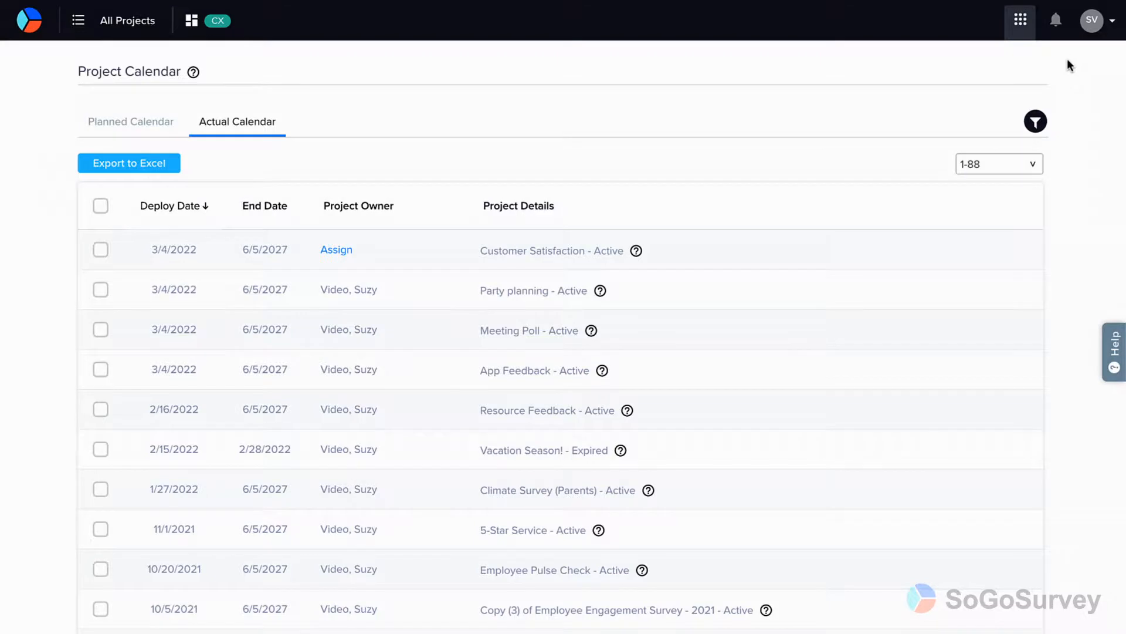
Open Account Settings from the profile menu and scroll the settings sidebar
left_click(1092, 20)
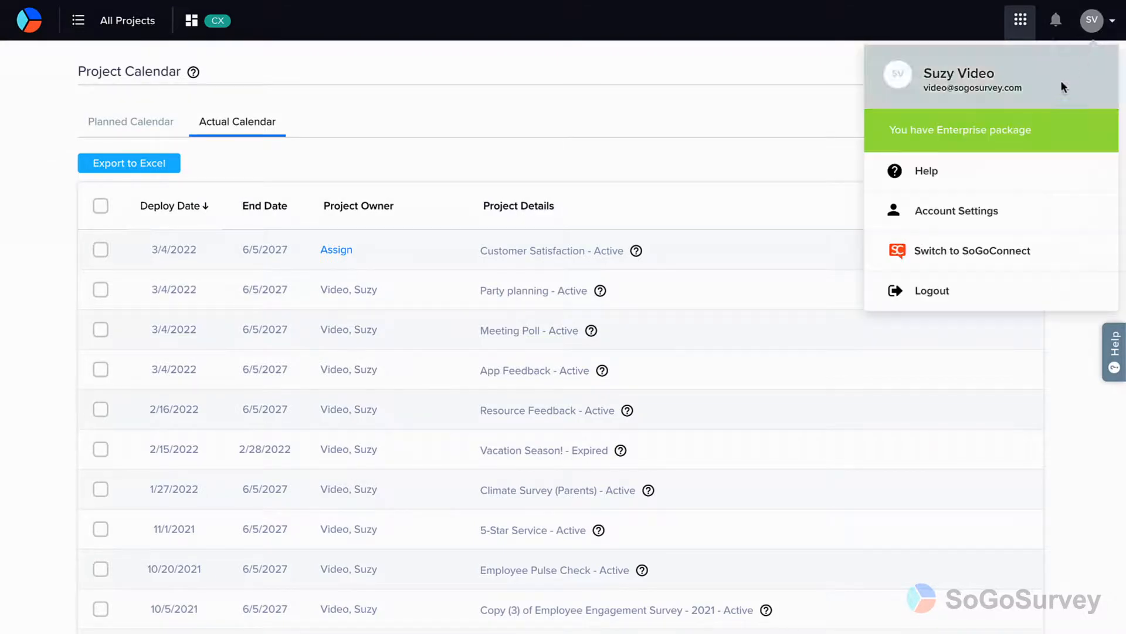
left_click(957, 210)
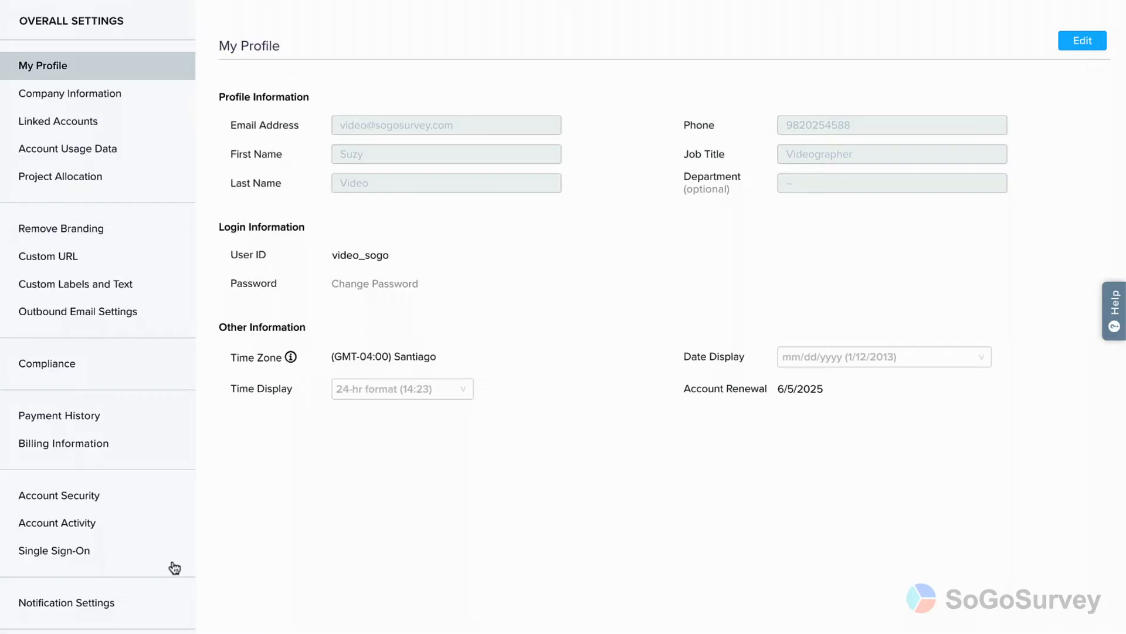
scroll("down", 3)
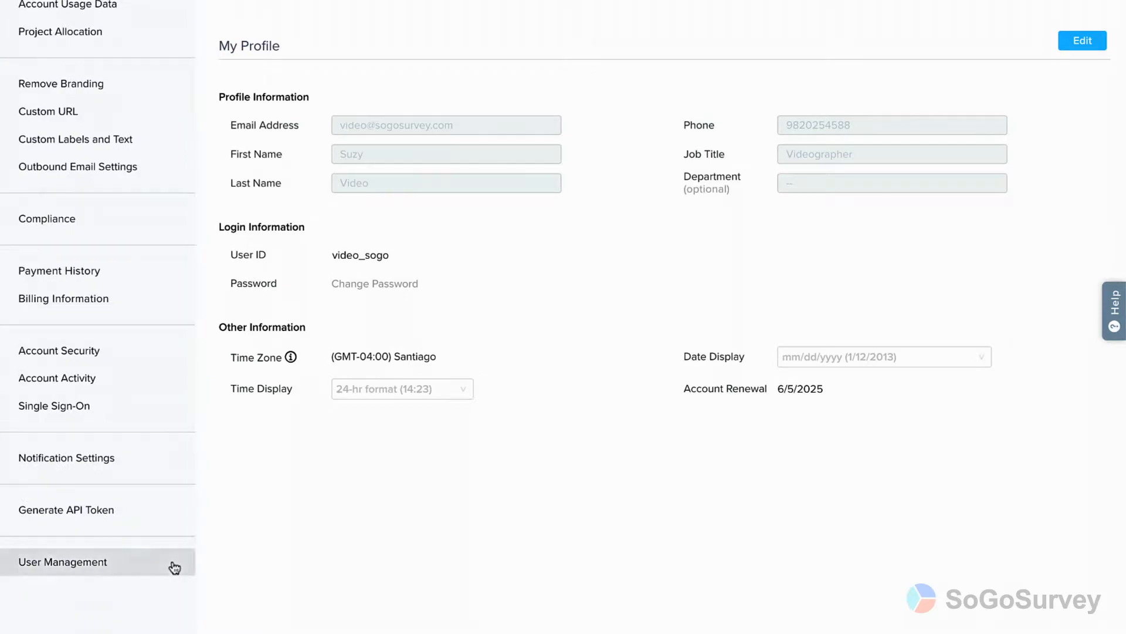